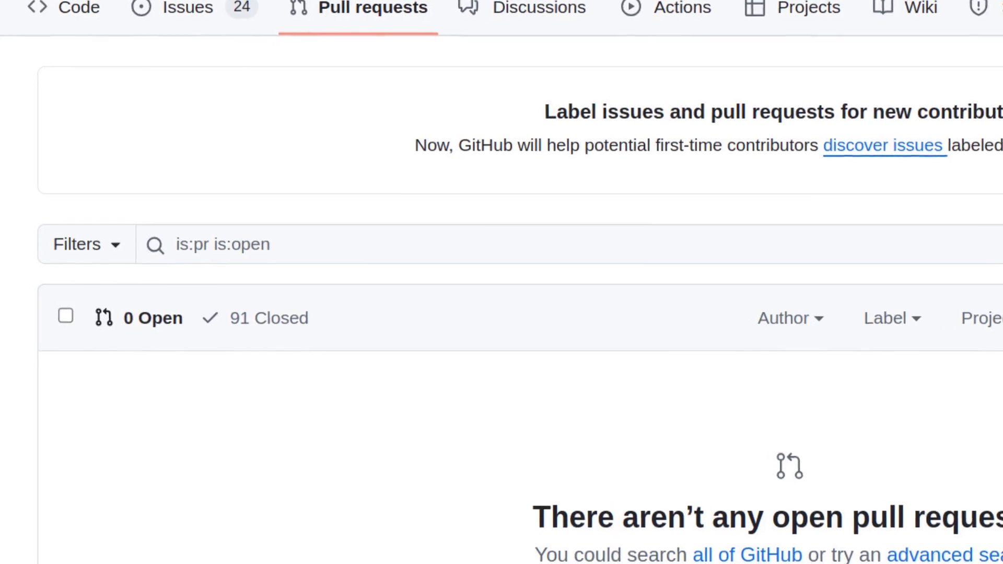
{"action": "scroll", "scroll_direction": "down", "scroll_amount": 3}
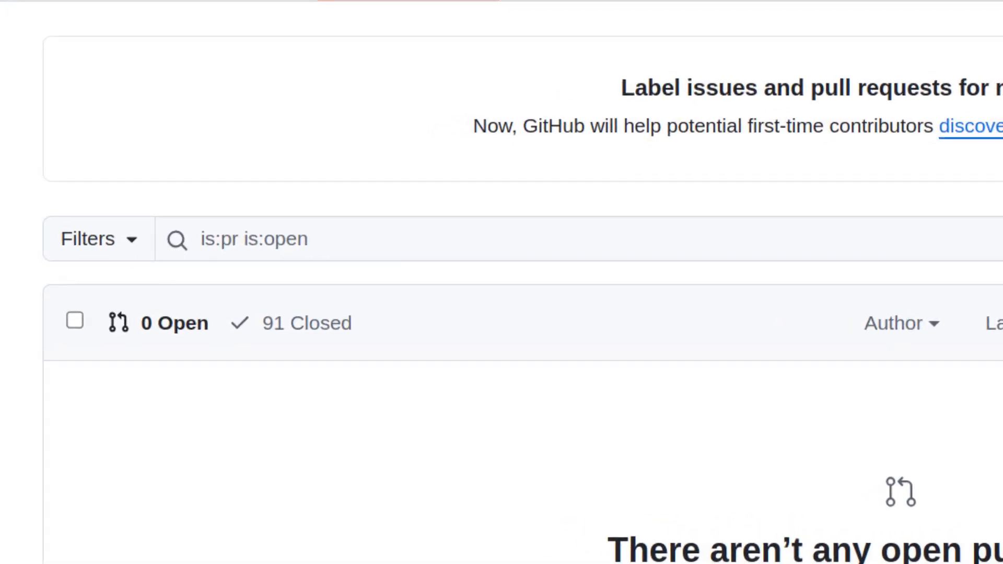